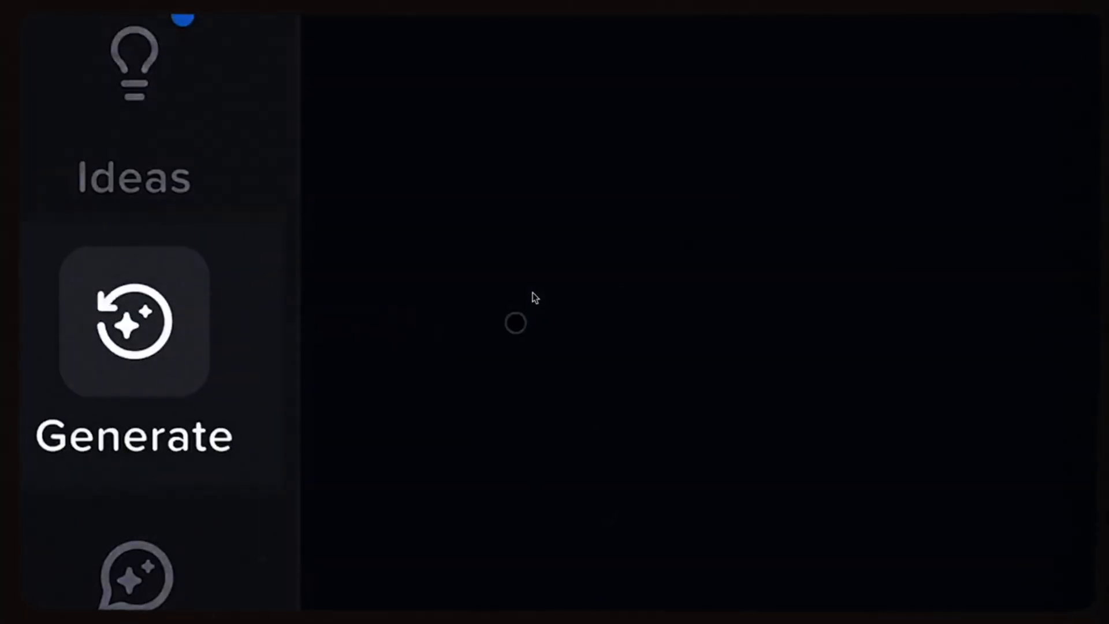
Step: Generate video ideas for the topic 'new iphone review'
{"action": "left_click", "coordinate": [134, 322]}
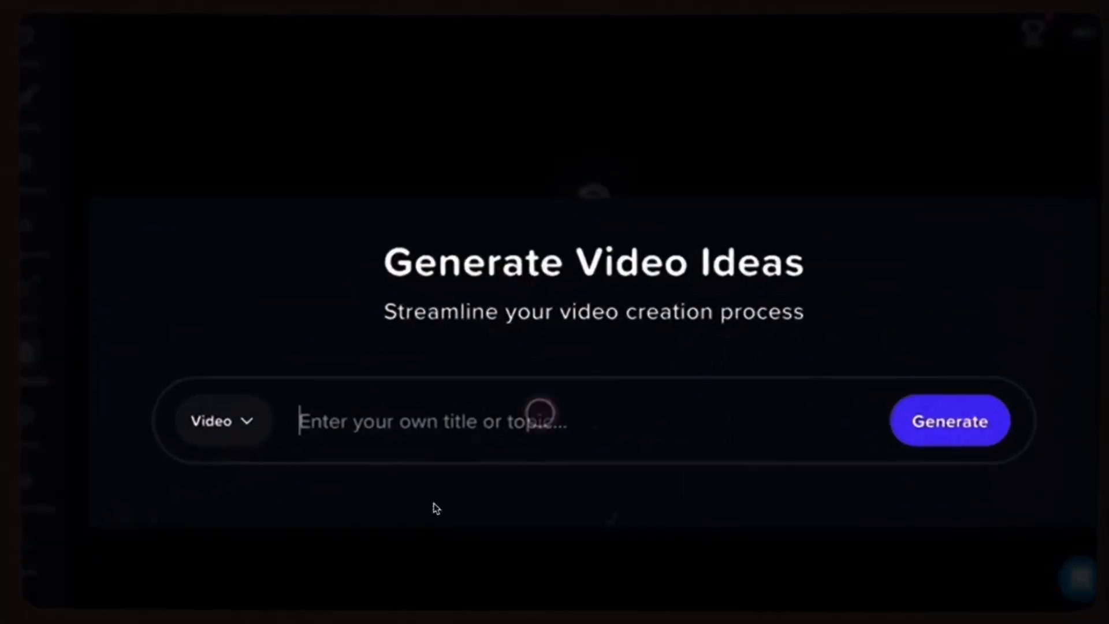
{"action": "type", "text": "new iphone review"}
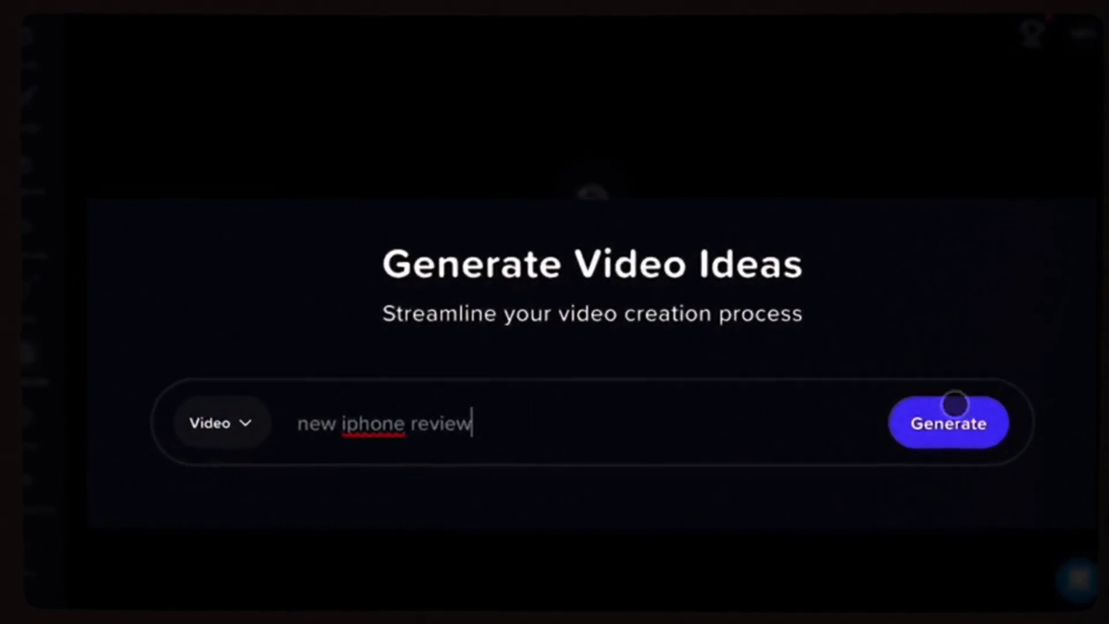
{"action": "left_click", "coordinate": [948, 423]}
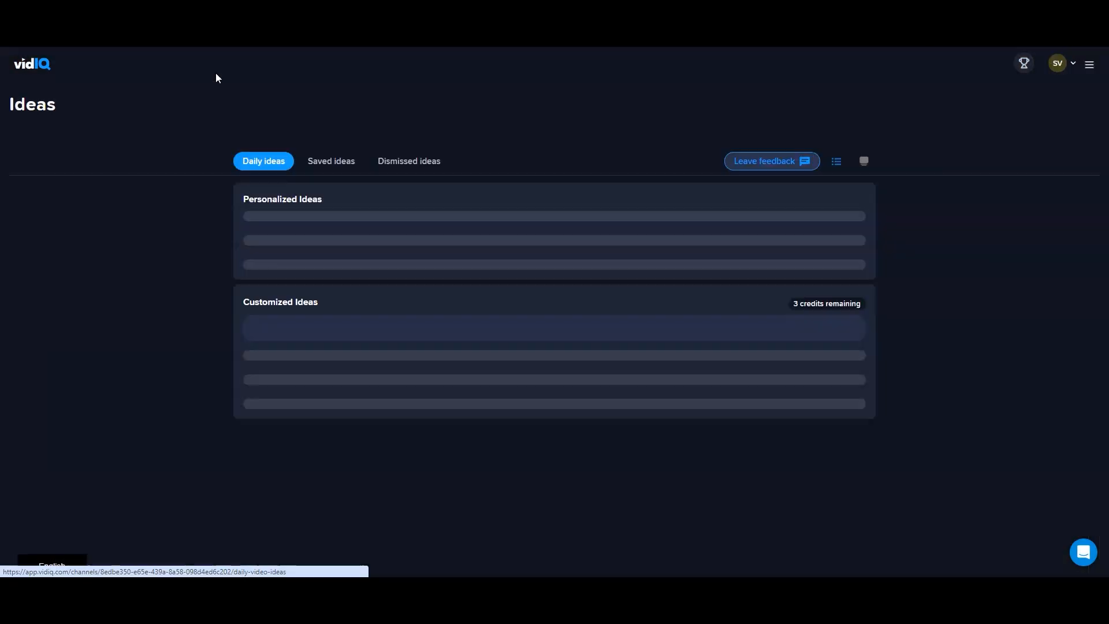
Step: Browse the AI Generator and the Keywords page listing this month's rising keywords
{"action": "left_click", "coordinate": [228, 62]}
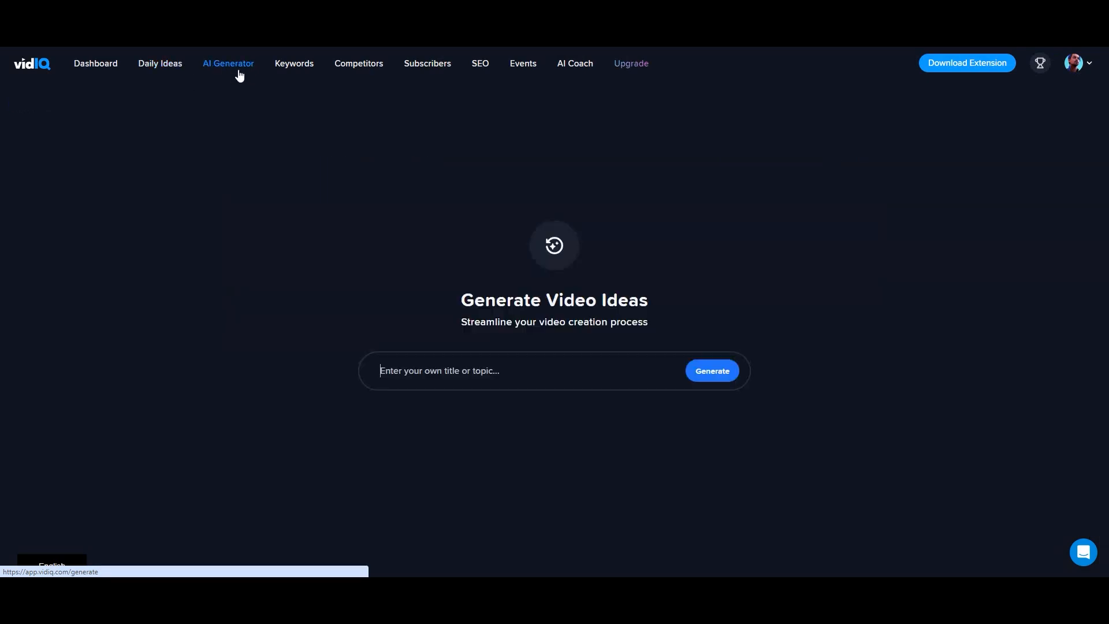
{"action": "left_click", "coordinate": [294, 63]}
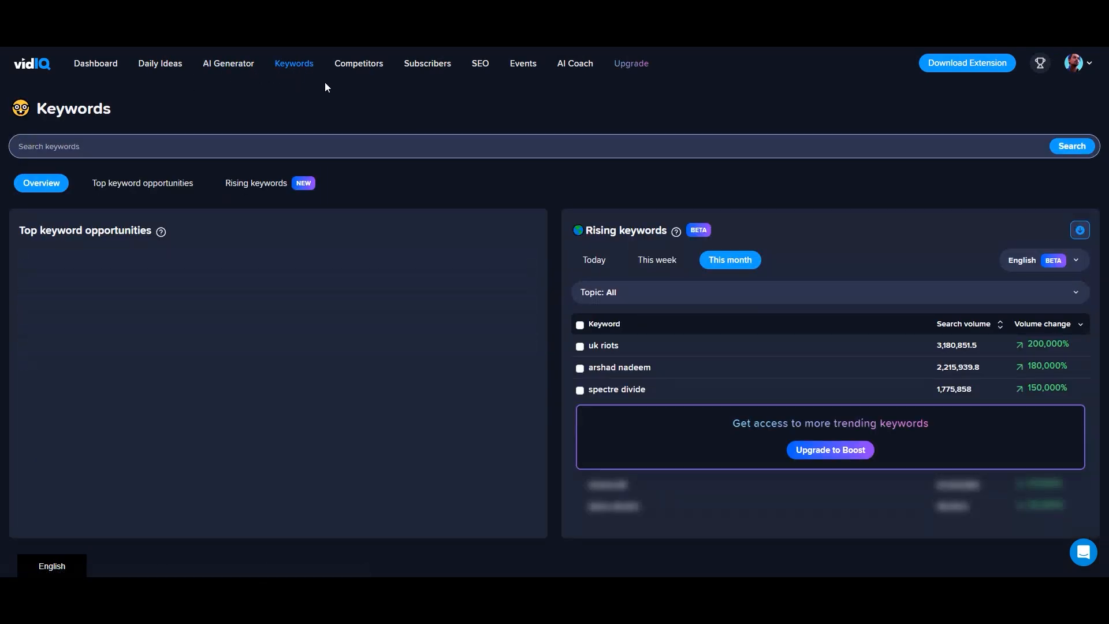
{"action": "left_click", "coordinate": [358, 63]}
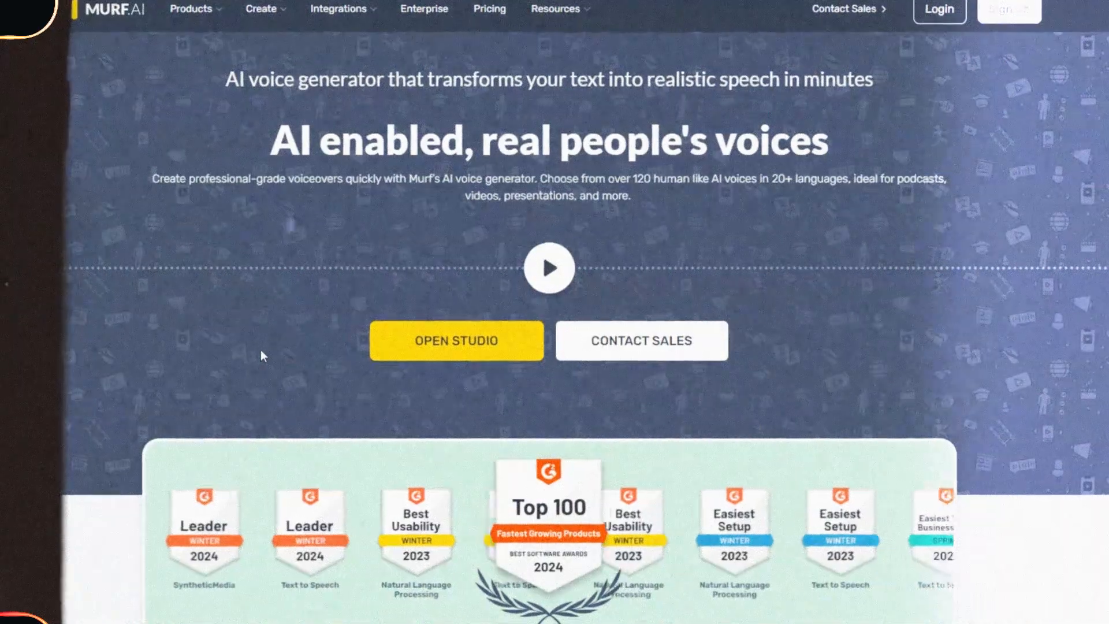
Step: Play the homepage voice sample and scroll to the voice-for-every-need role voices section
{"action": "left_click", "coordinate": [548, 267]}
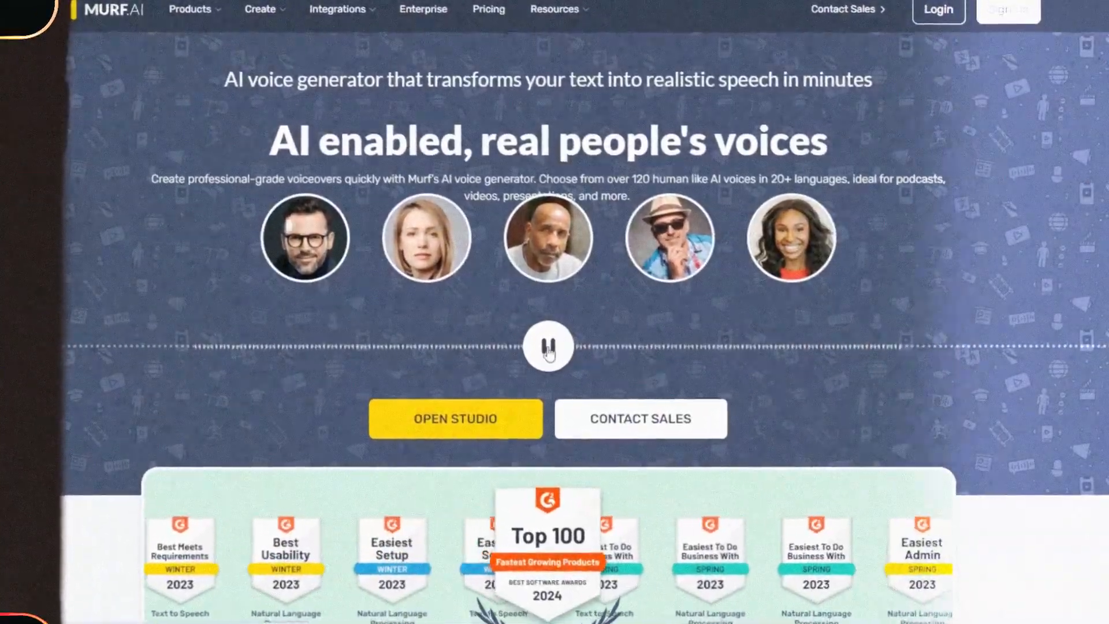
{"action": "left_click", "coordinate": [548, 347]}
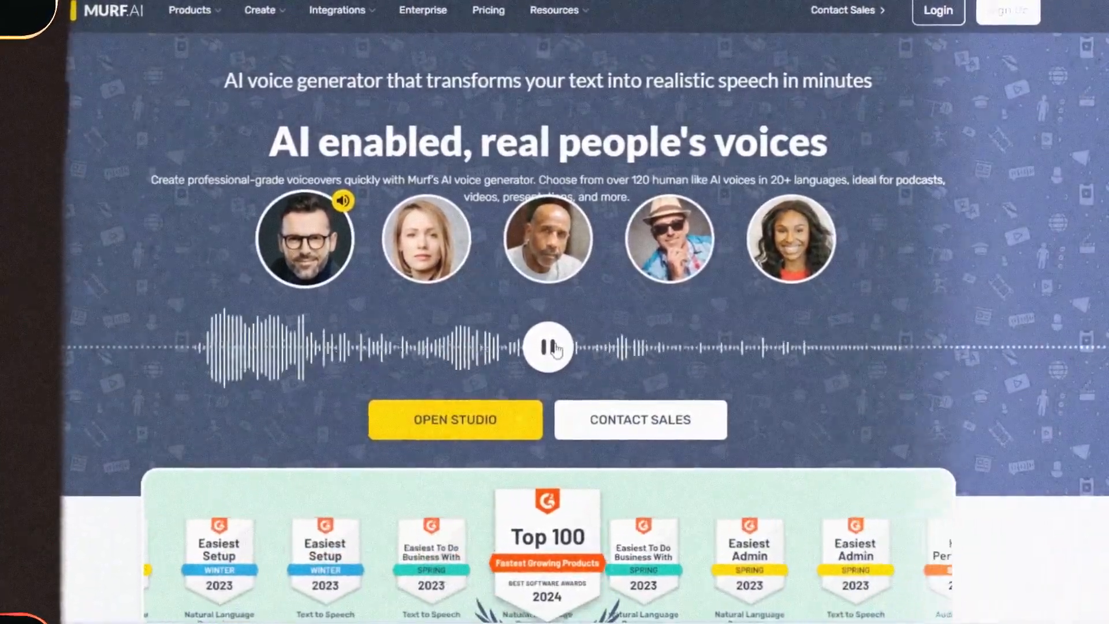
{"action": "scroll", "scroll_direction": "down", "scroll_amount": 3}
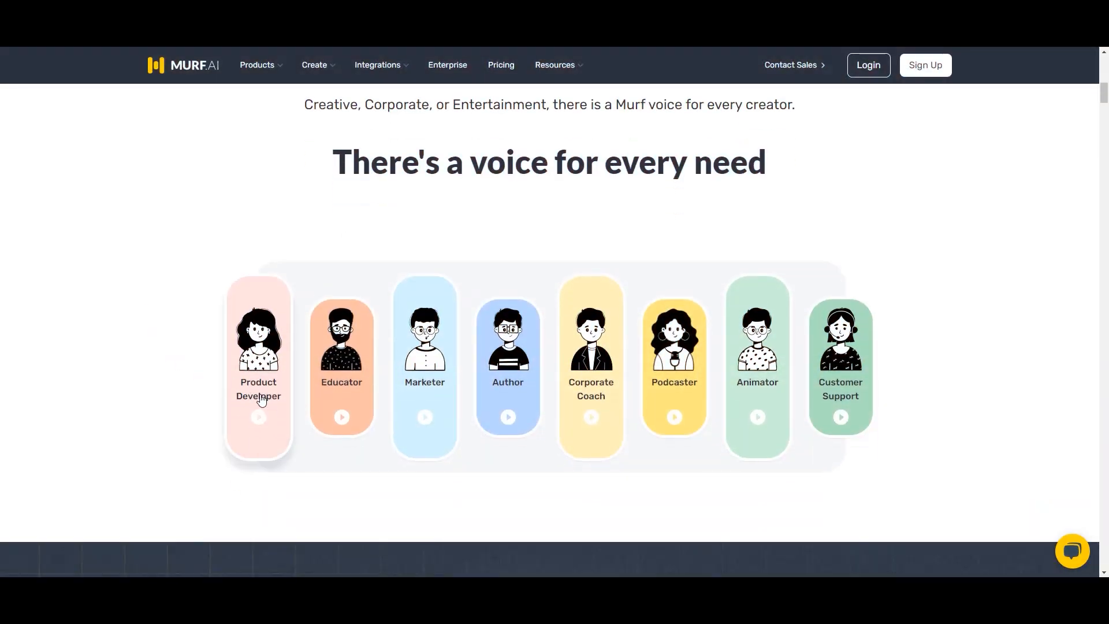
{"action": "scroll", "scroll_direction": "down", "scroll_amount": 3}
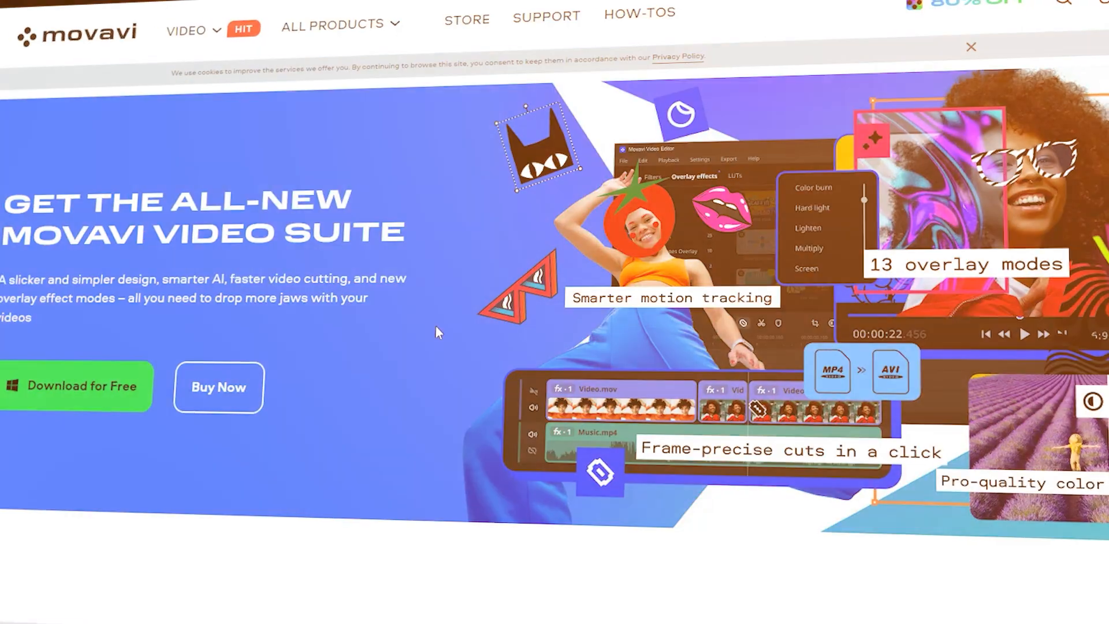
Step: Scroll through the Movavi Video Suite homepage with its free download and purchase offers
{"action": "scroll", "scroll_direction": "down", "scroll_amount": 3}
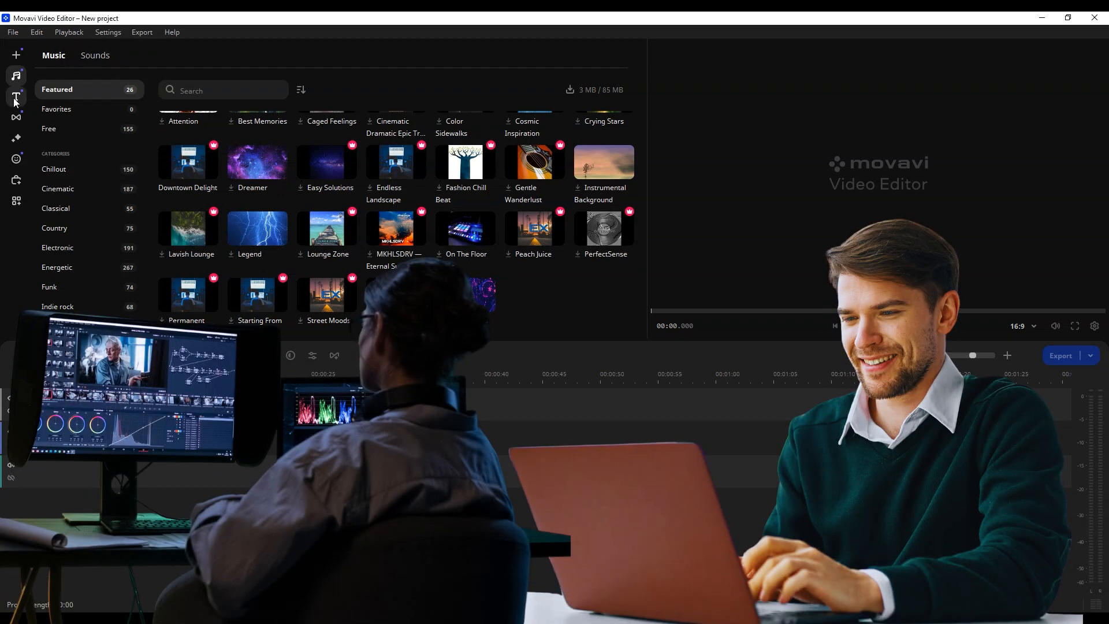
Step: Show the transitions library with Blur in and Crossfade instead of the music library
{"action": "left_click", "coordinate": [15, 116]}
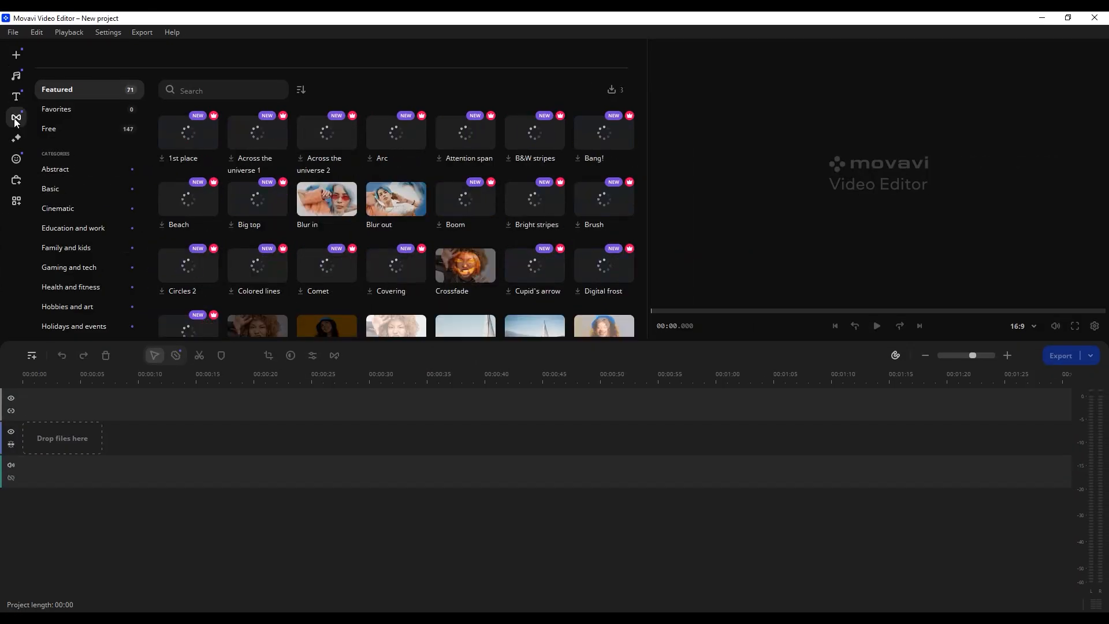